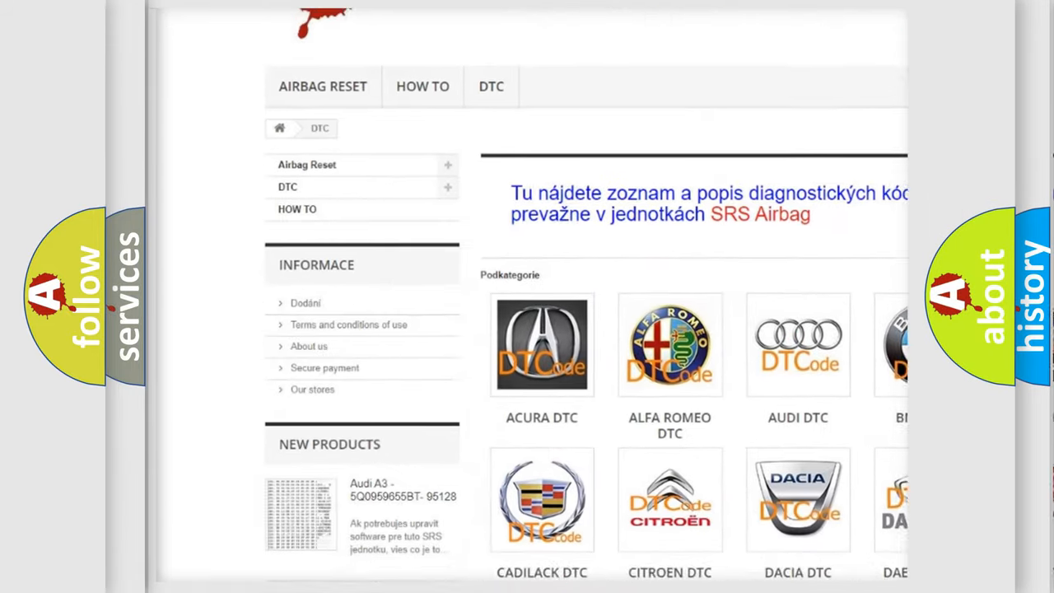
scroll("down", 3)
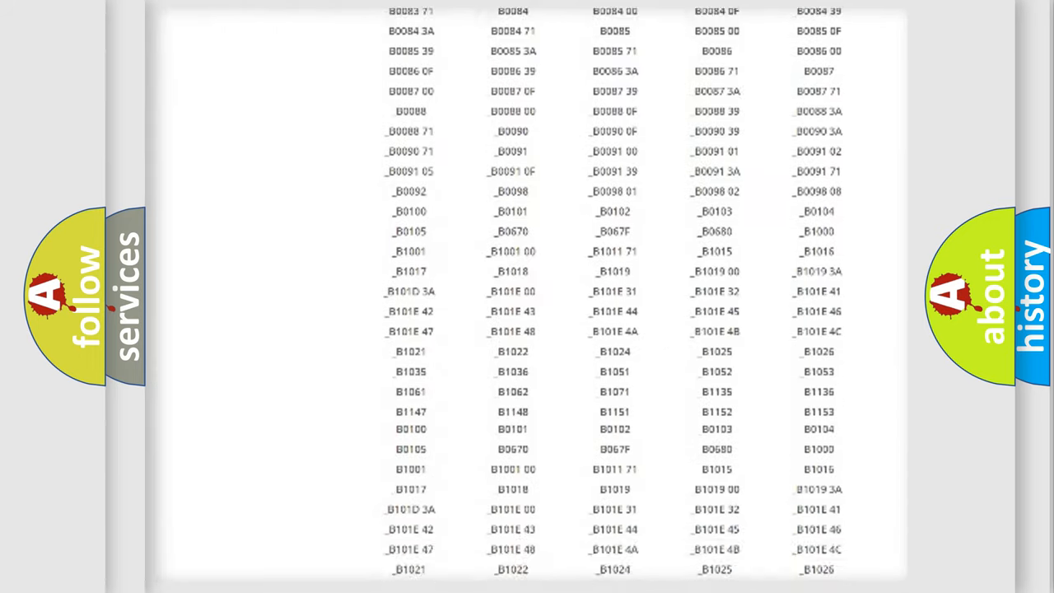
scroll("down", 3)
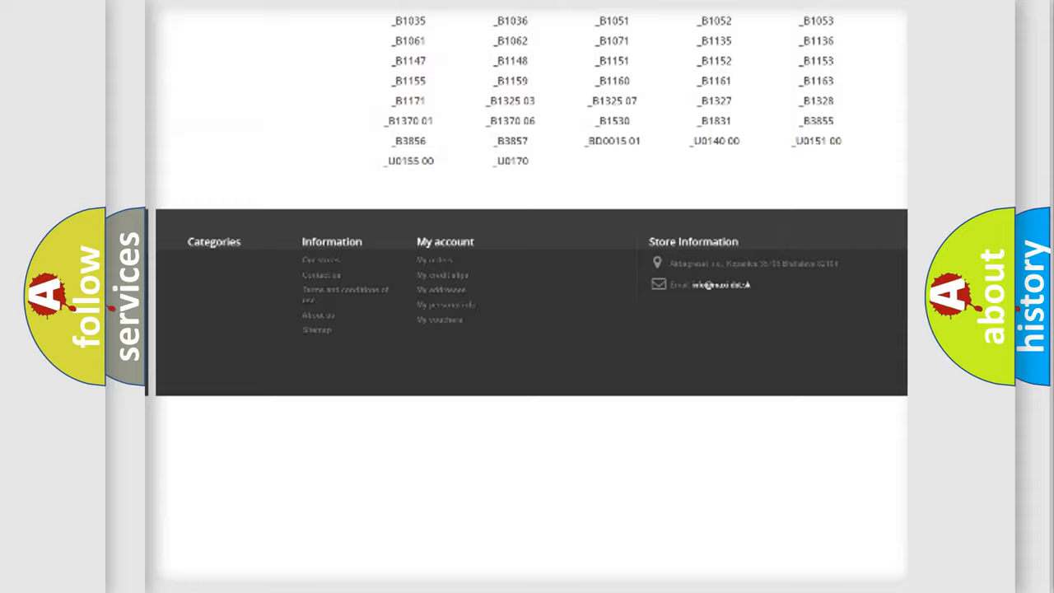